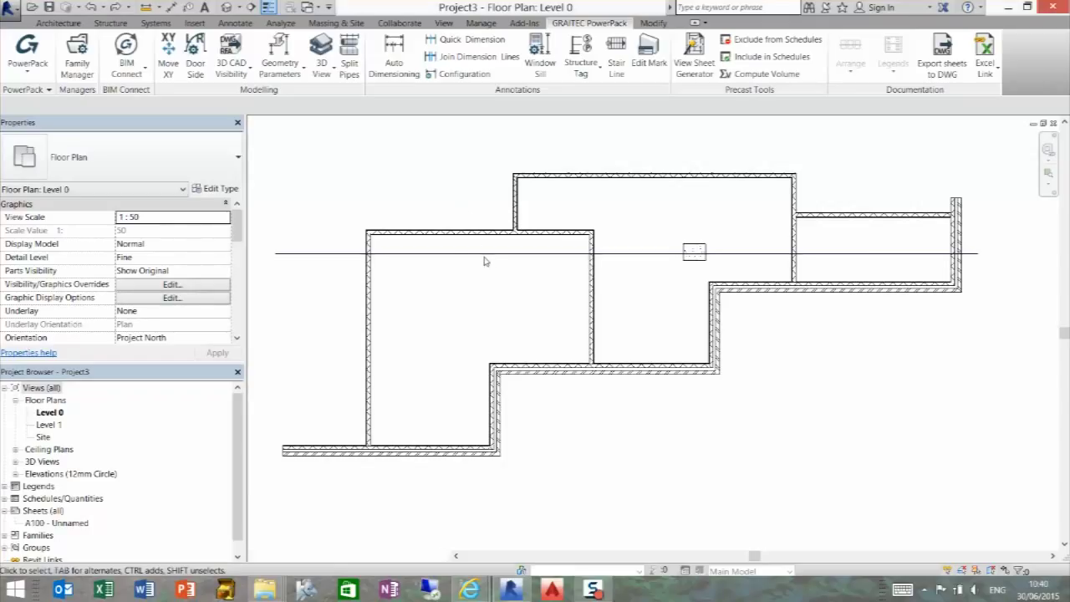
Select the 18900-long horizontal detail line crossing the walls to show its Thin Lines properties
click(476, 254)
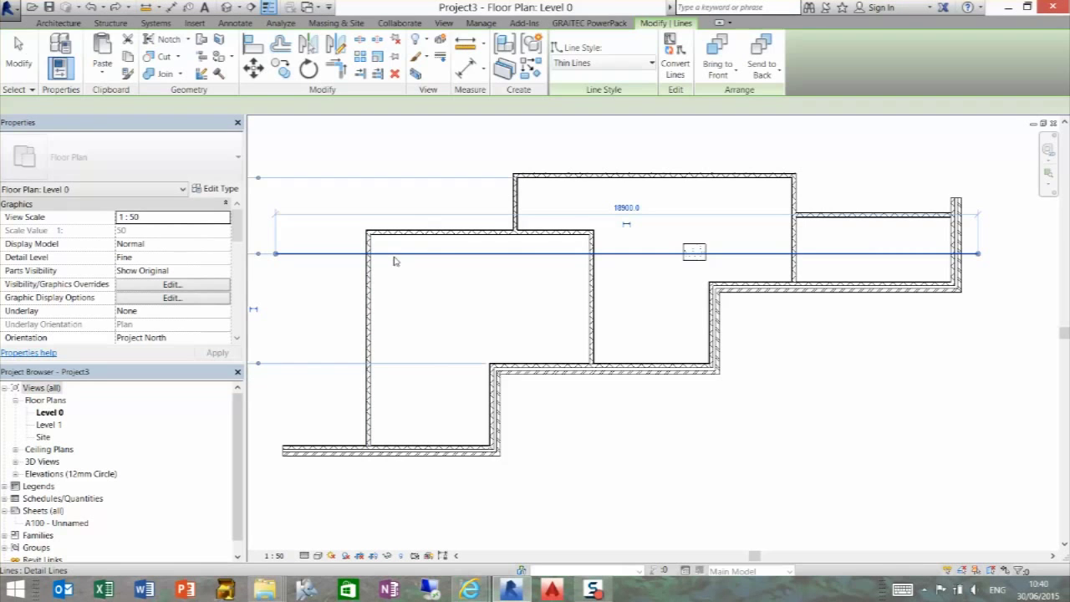
click(626, 254)
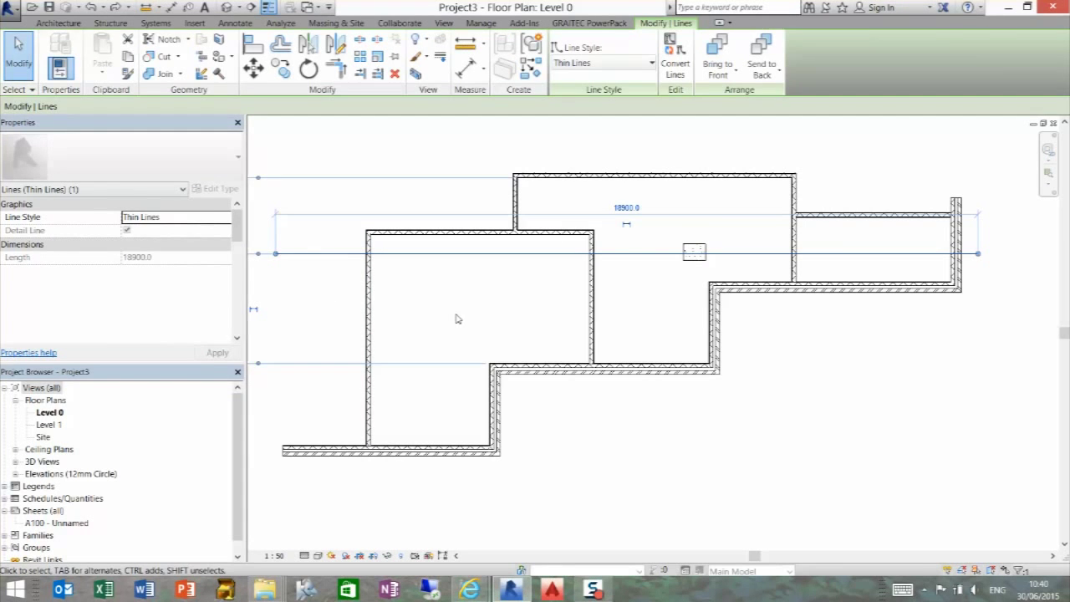